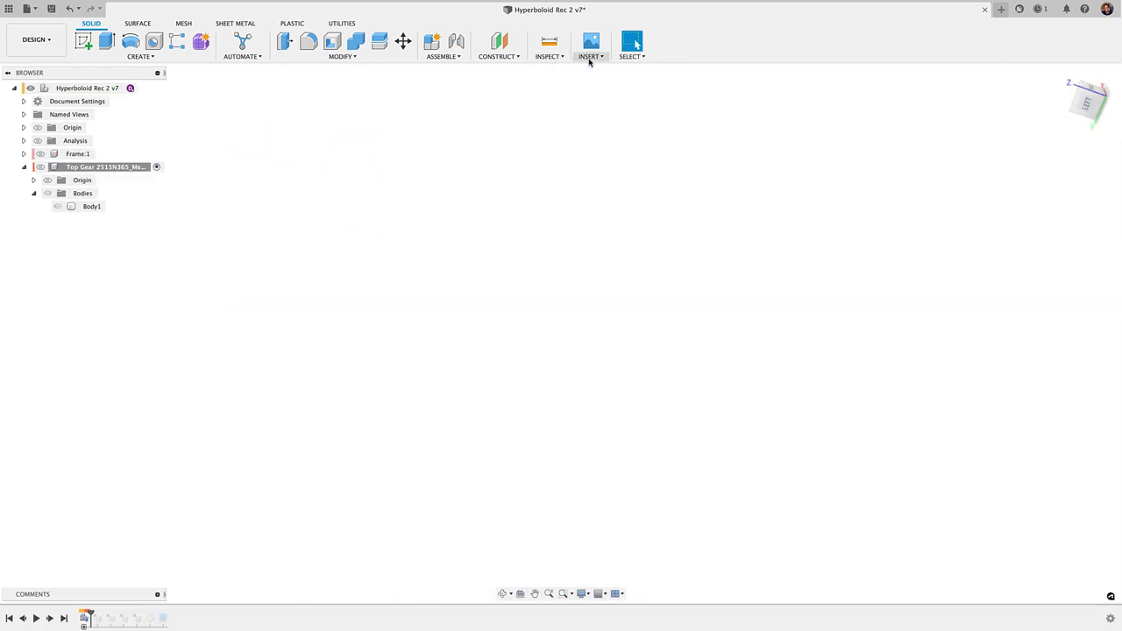
Step: Insert the McMaster-Carr metal bevel gear into the design as a 3D model component
click(589, 42)
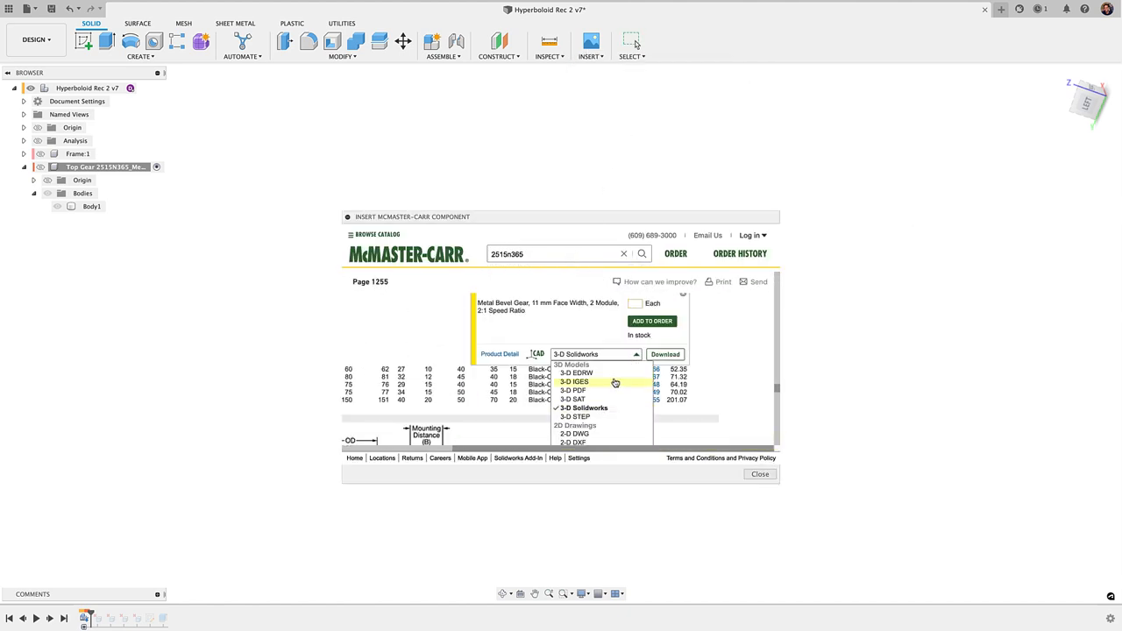
click(575, 417)
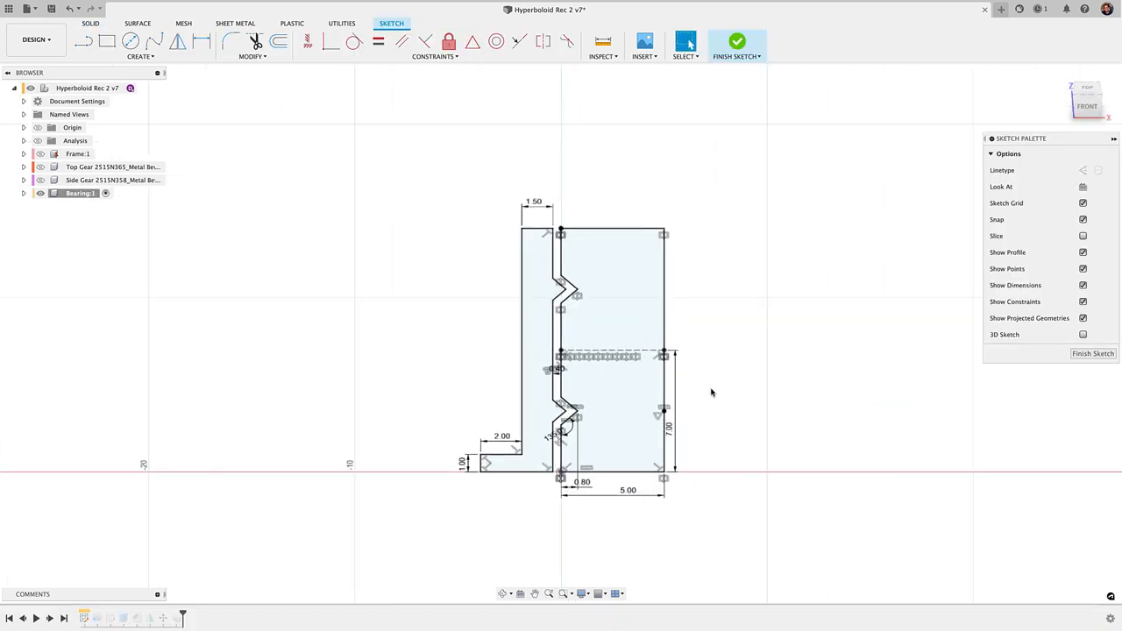
Step: Start the bearing cross-section sketch on the front plane for the 5.00/7.00/2.00/1.50 profile
click(736, 43)
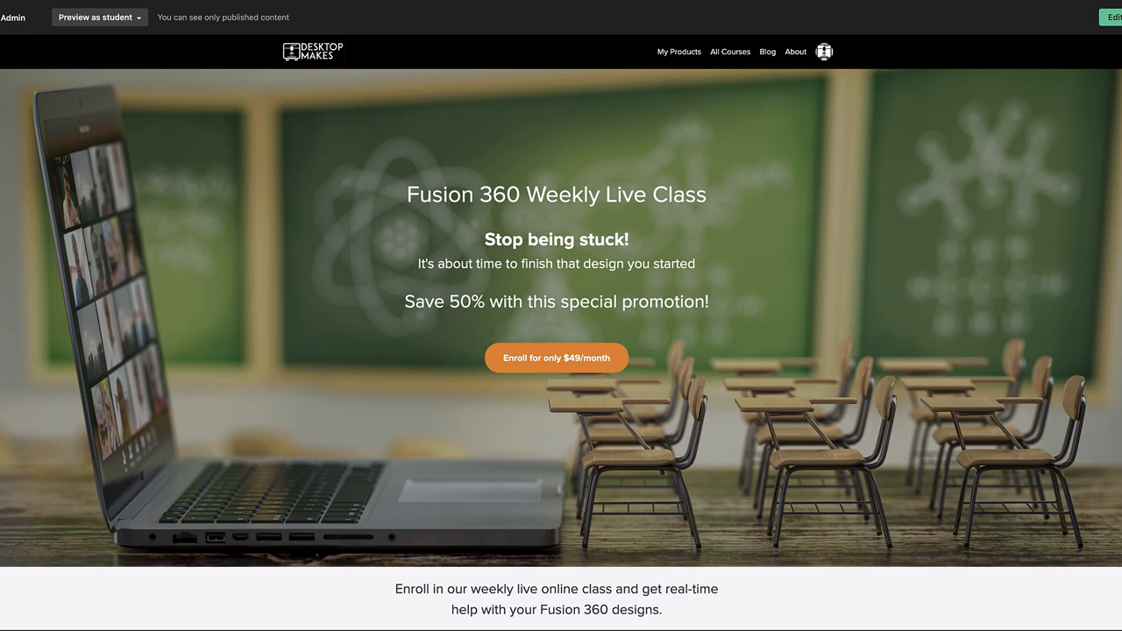
Step: Scroll the course page down to the testimonial, $49/month promo pricing and Enroll now section
scroll(down, 3)
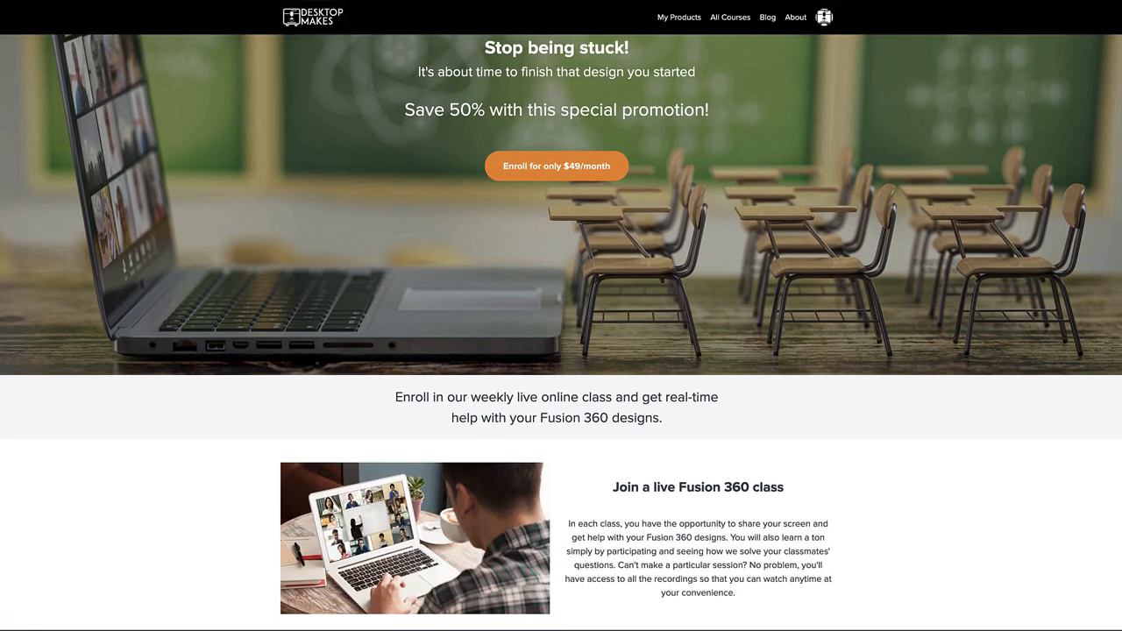
scroll(down, 3)
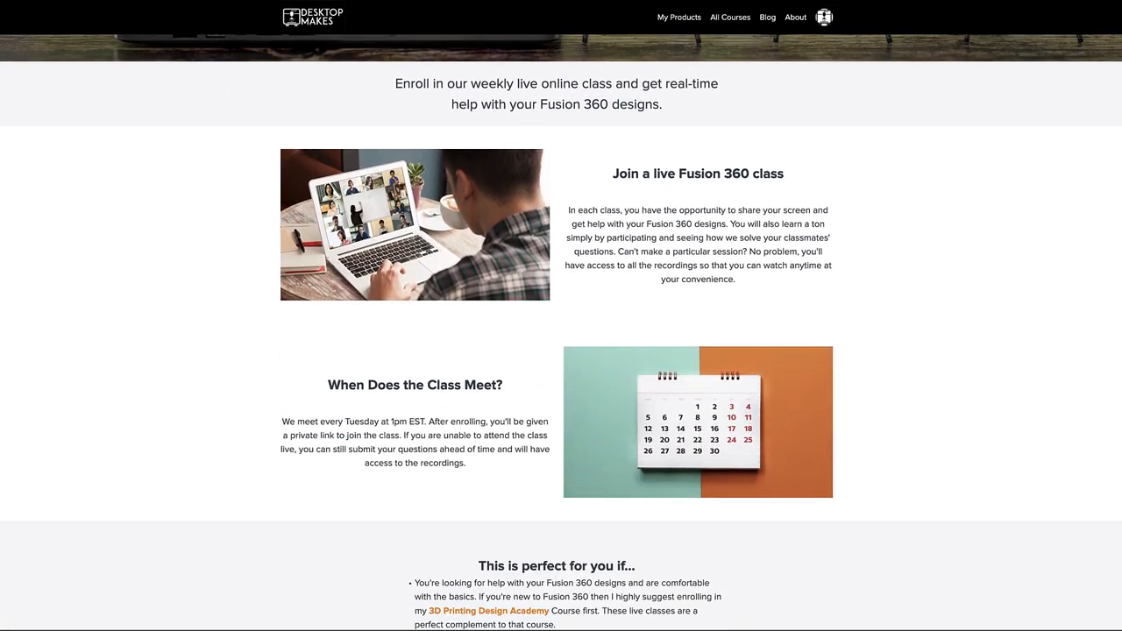
scroll(down, 3)
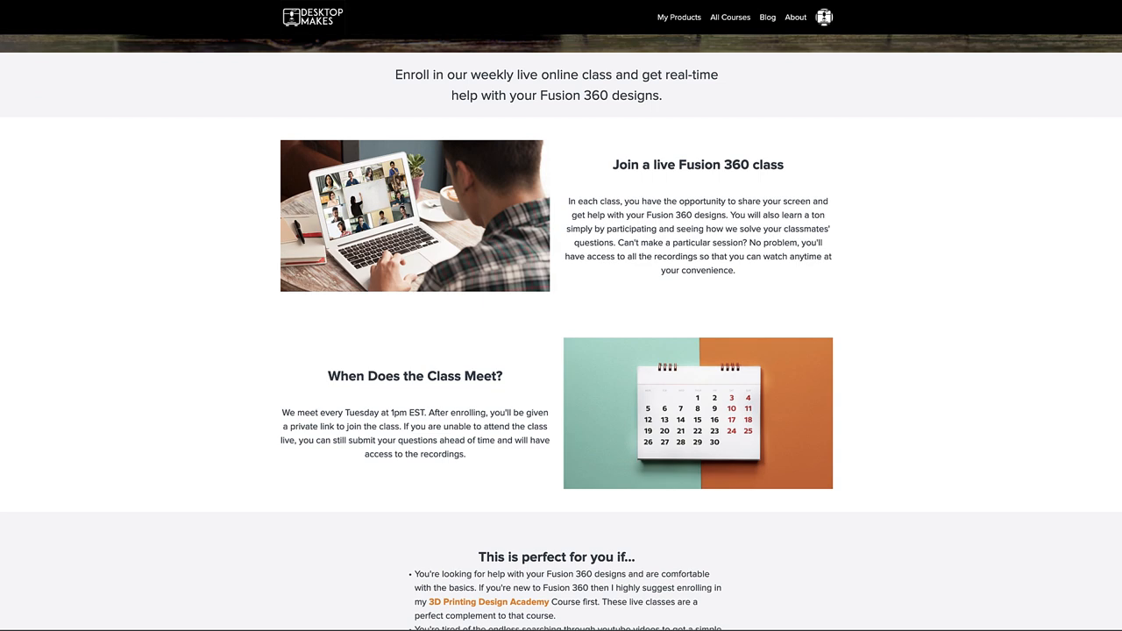
scroll(down, 3)
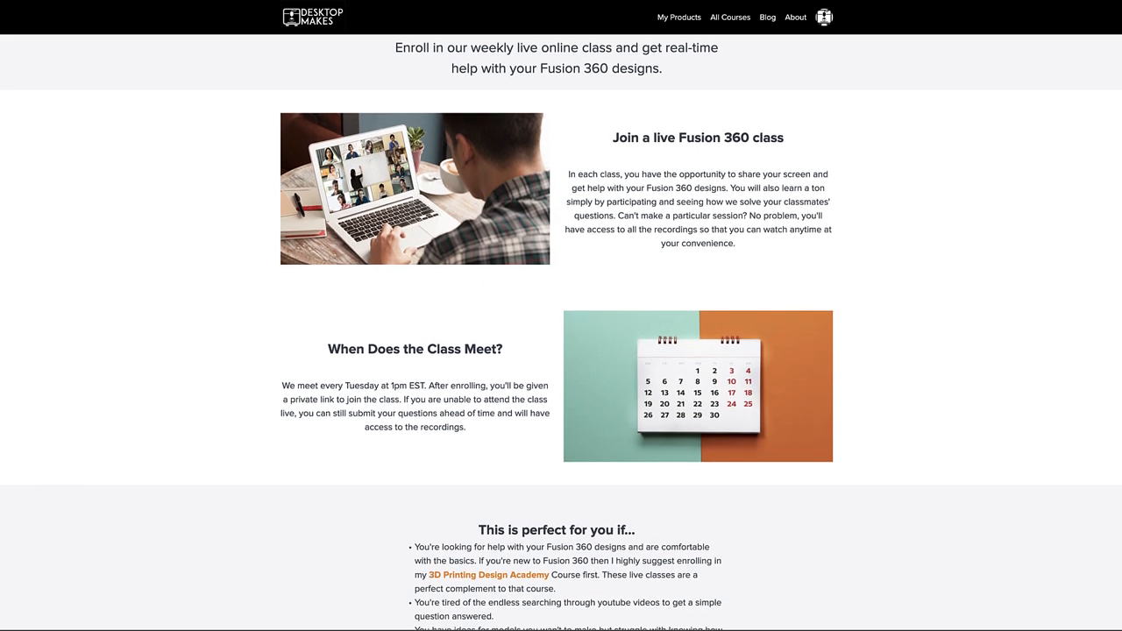
scroll(down, 3)
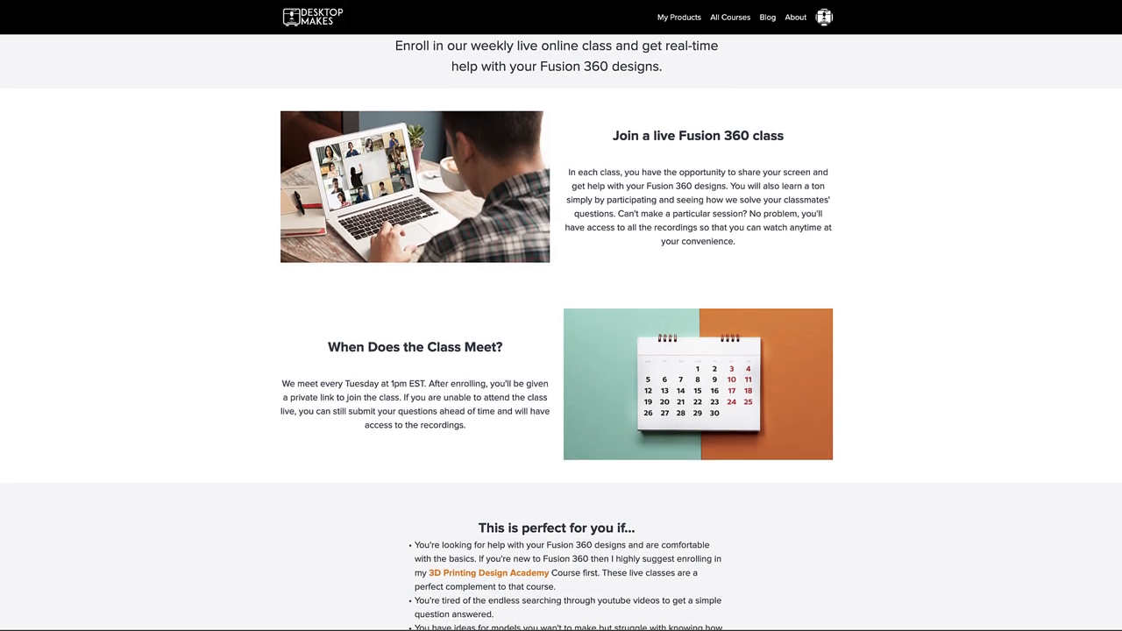
scroll(down, 3)
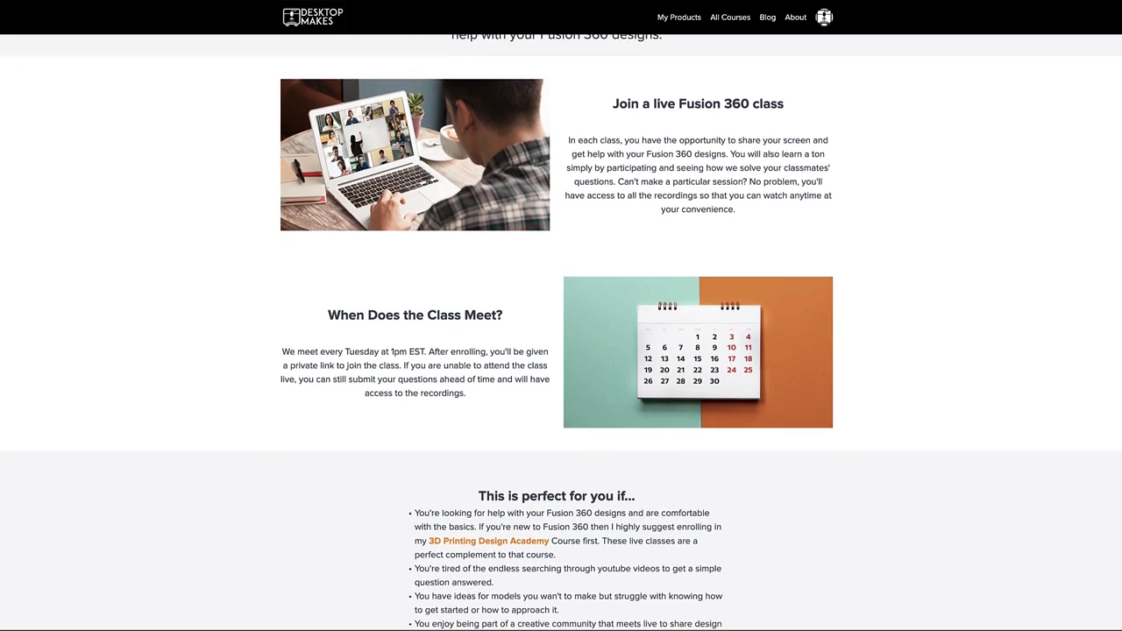
scroll(down, 3)
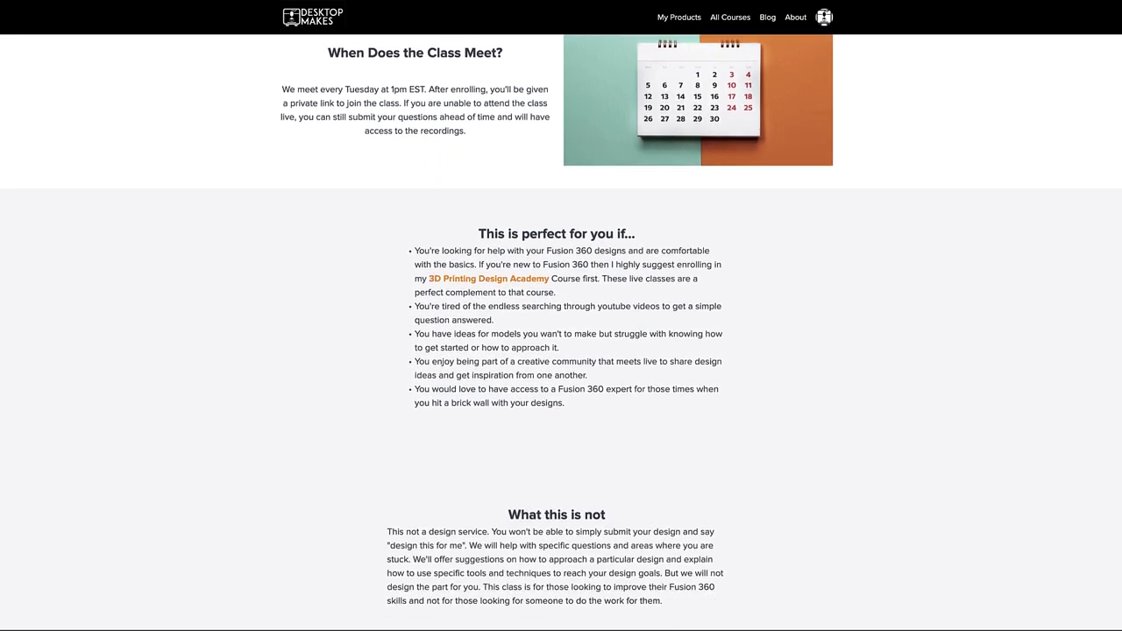
scroll(down, 3)
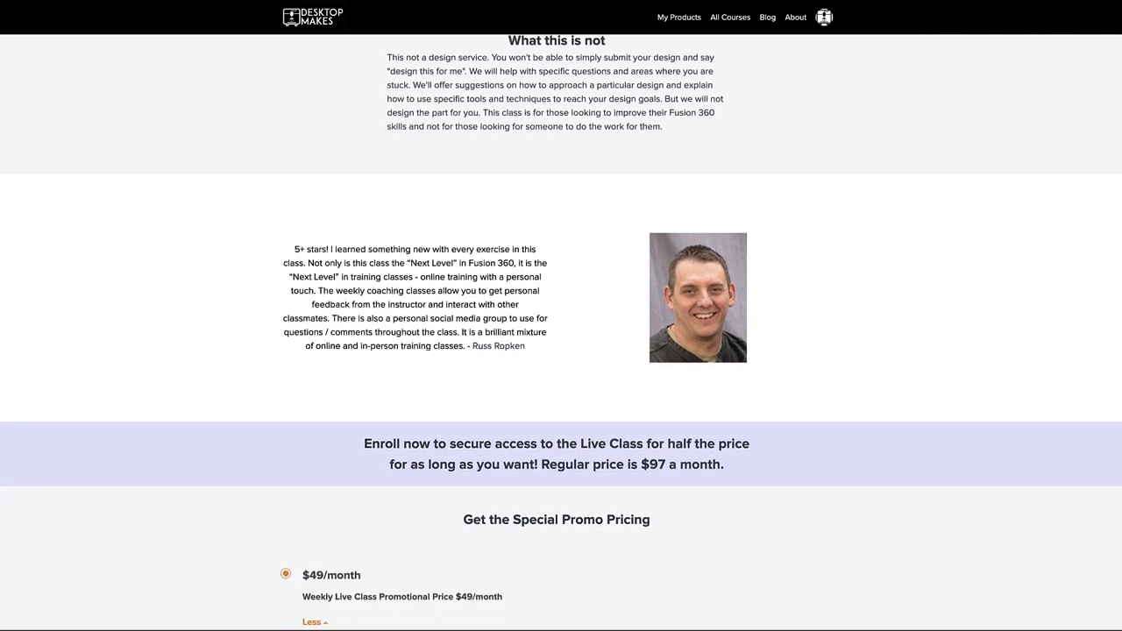
scroll(down, 3)
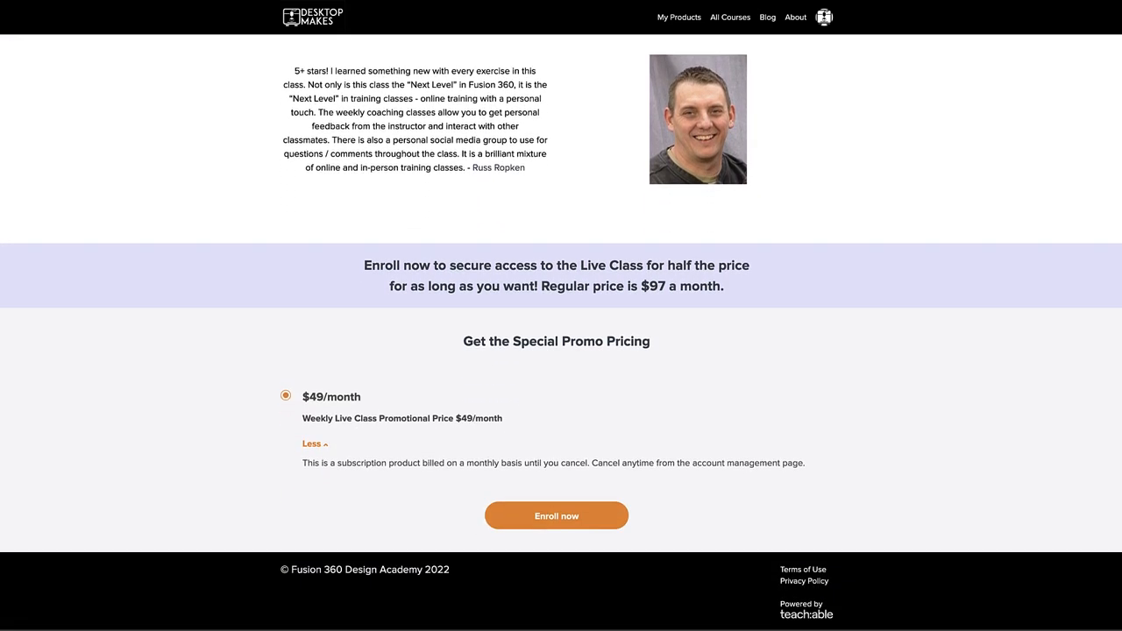